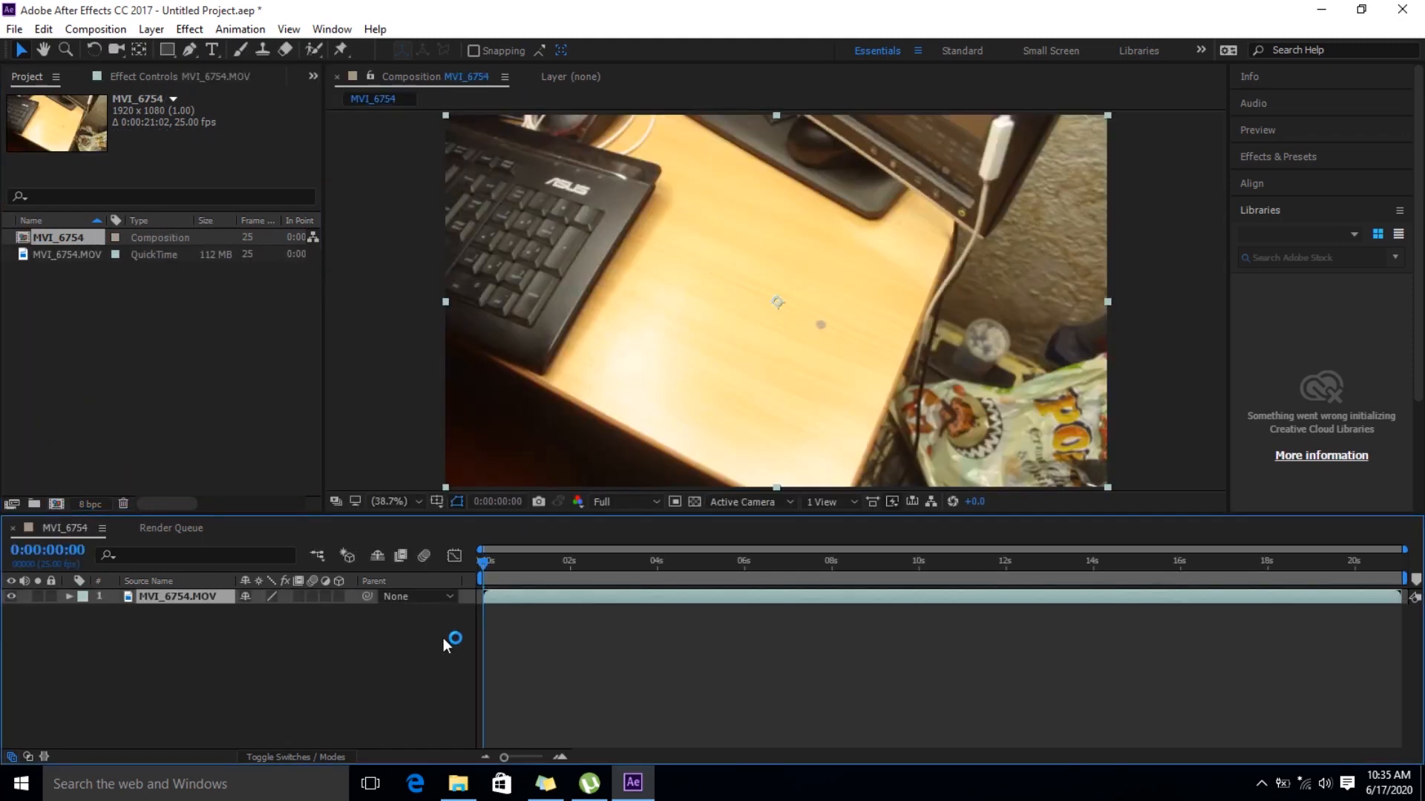
mouse_move(518, 620)
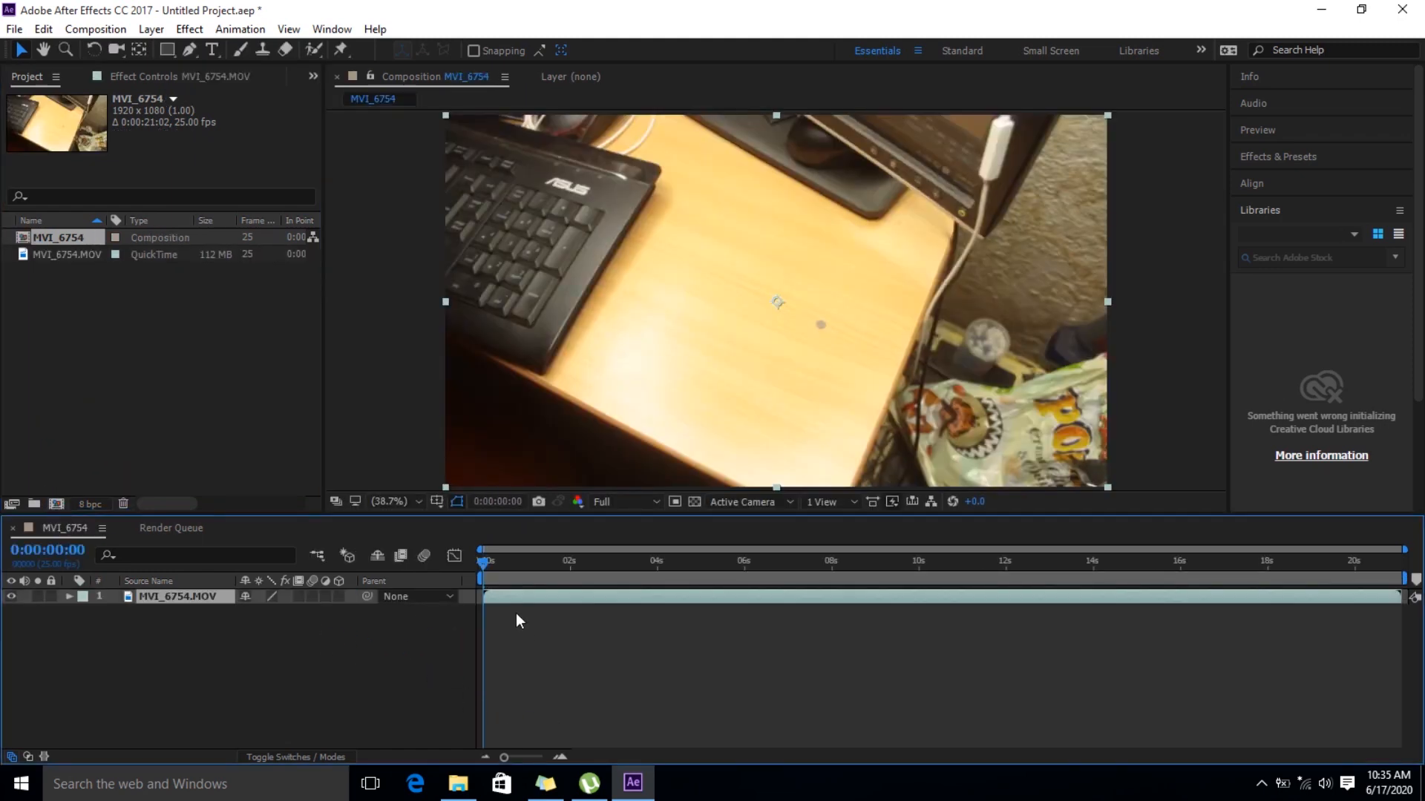
- Set the composition preview resolution to Quarter via the resolution dropdown
click(579, 561)
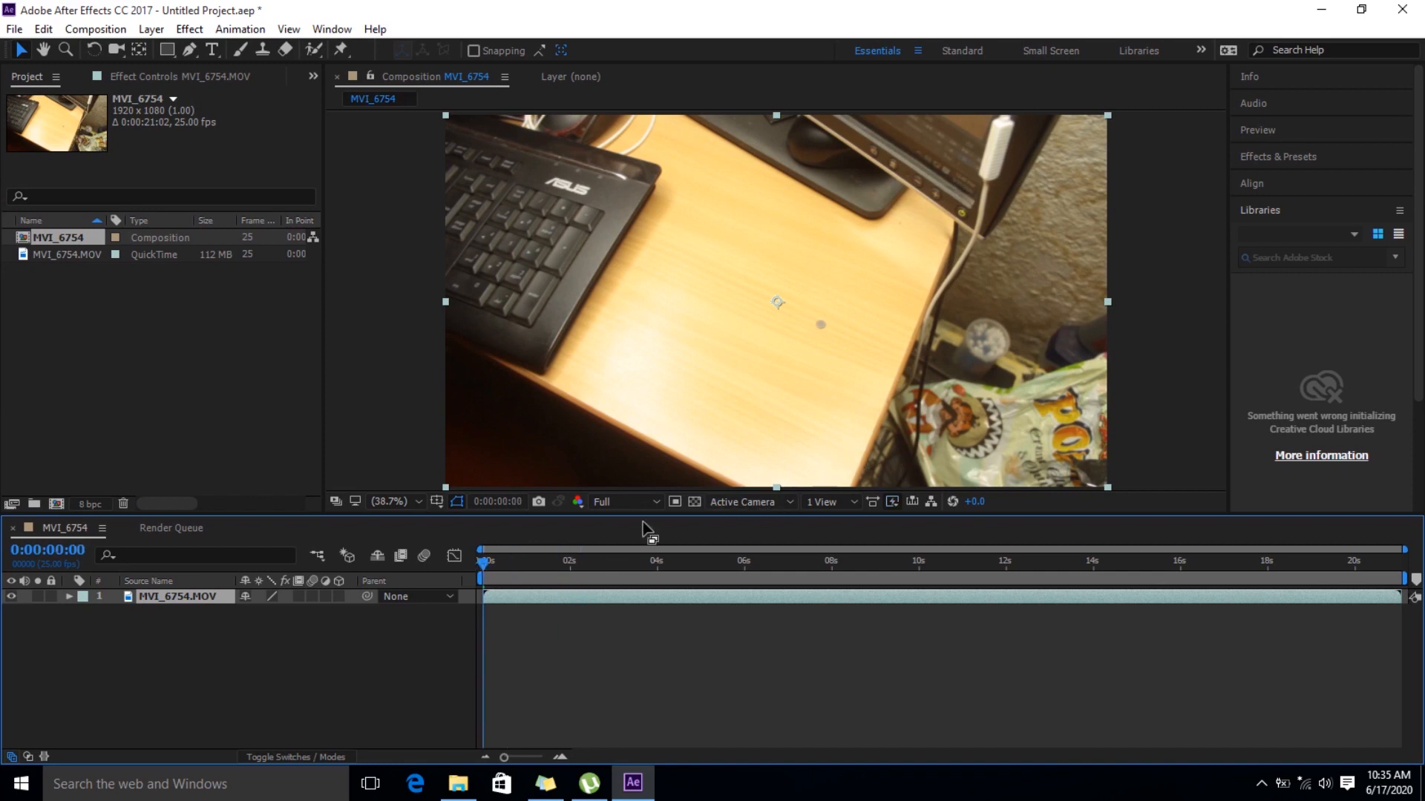
click(623, 501)
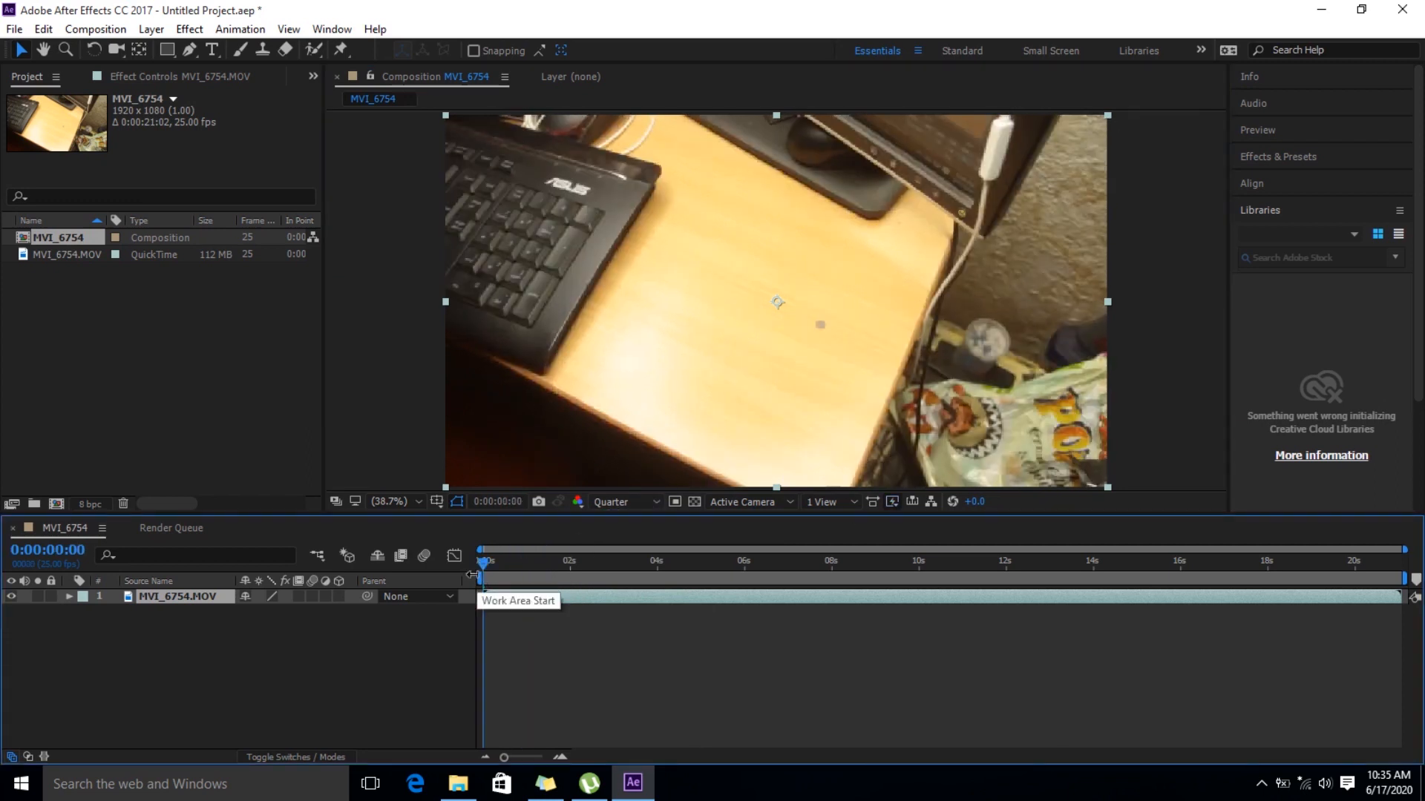
mouse_move(582, 549)
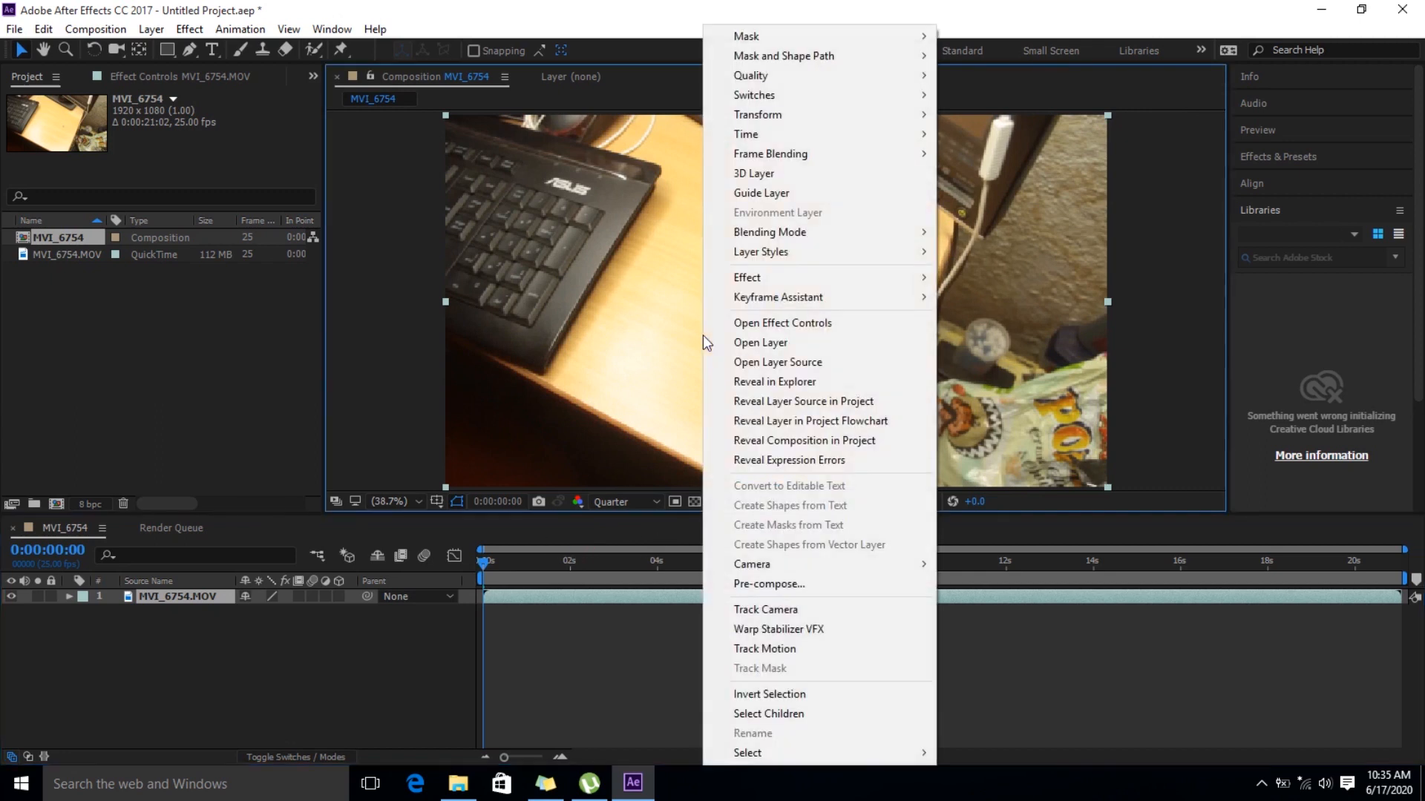
mouse_move(782, 610)
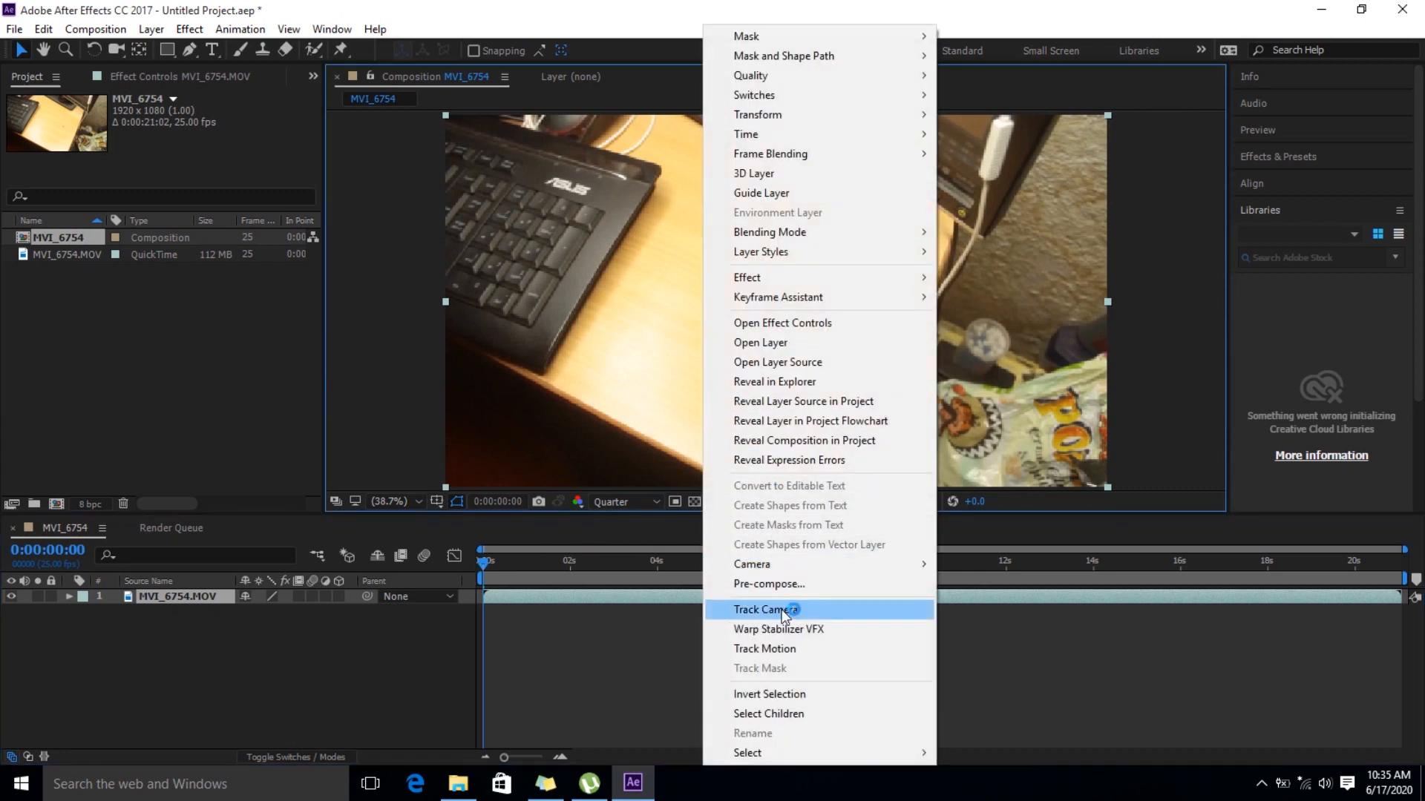